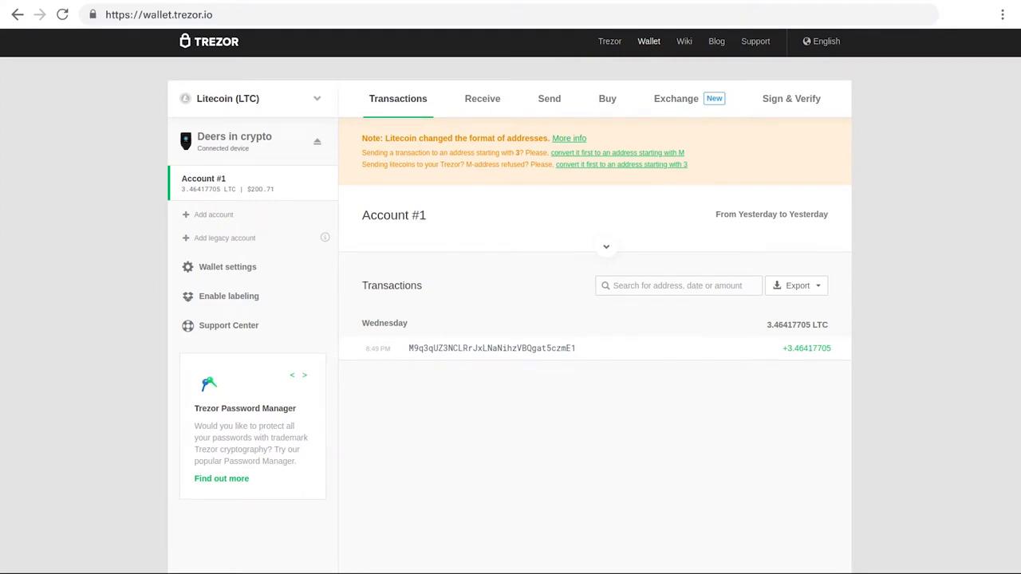
{"action": "mouse_move", "coordinate": [699, 122]}
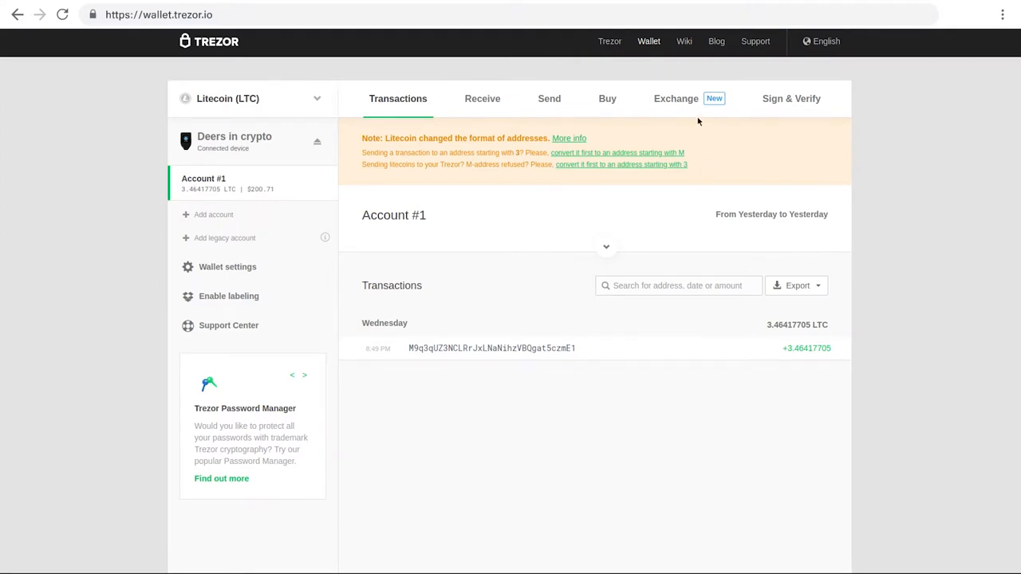
Step: Set the Exchange form to sell the entire 3.46417431 LTC balance and bring up the buy-currency list
{"action": "left_click", "coordinate": [675, 98]}
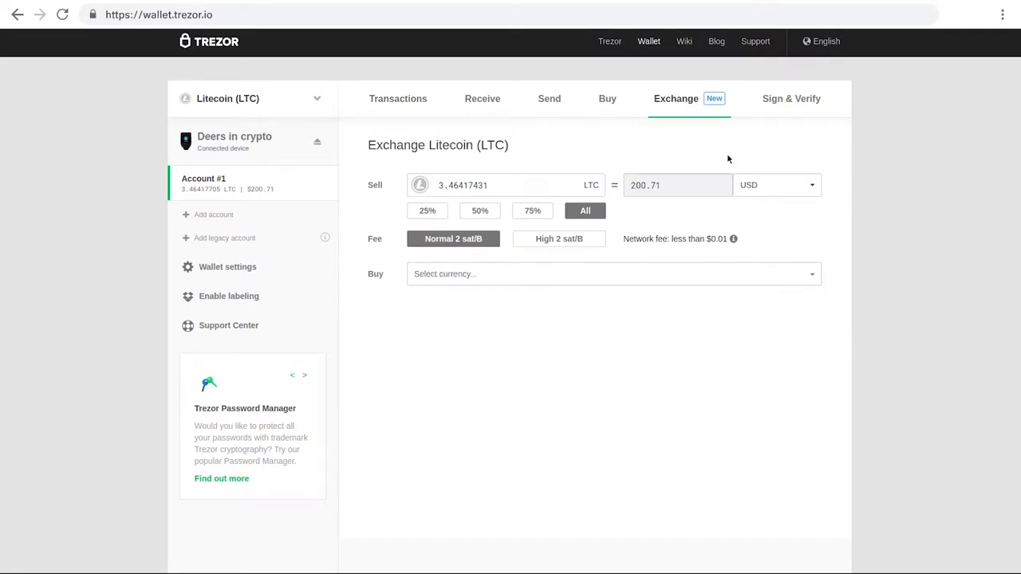
{"action": "left_click", "coordinate": [584, 211]}
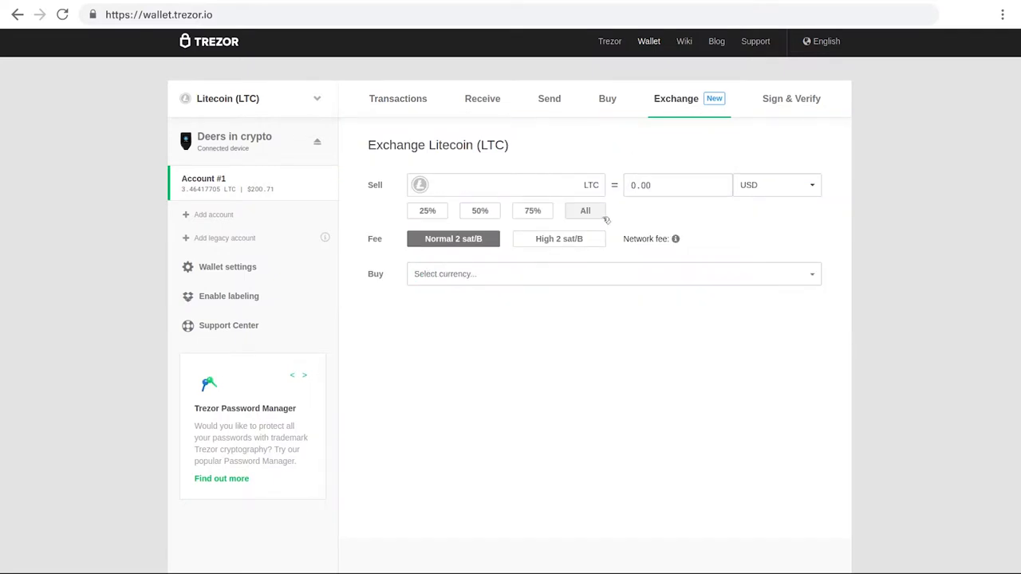
{"action": "left_click", "coordinate": [583, 211]}
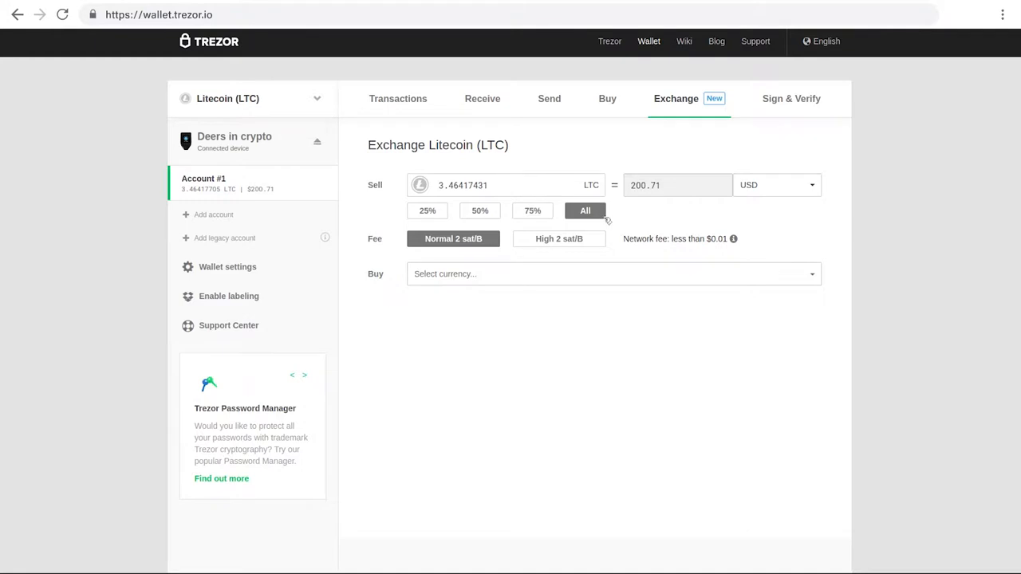
{"action": "left_click", "coordinate": [613, 274]}
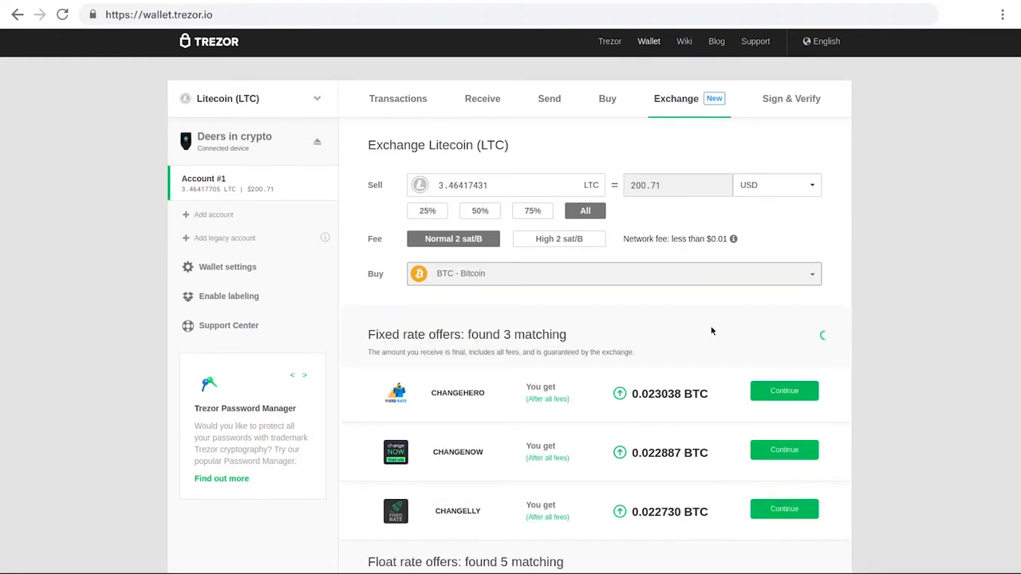
Step: Choose the ChangeHero fixed-rate offer of about 0.023038 BTC for 3.46417431 LTC
{"action": "scroll", "scroll_direction": "down", "scroll_amount": 3}
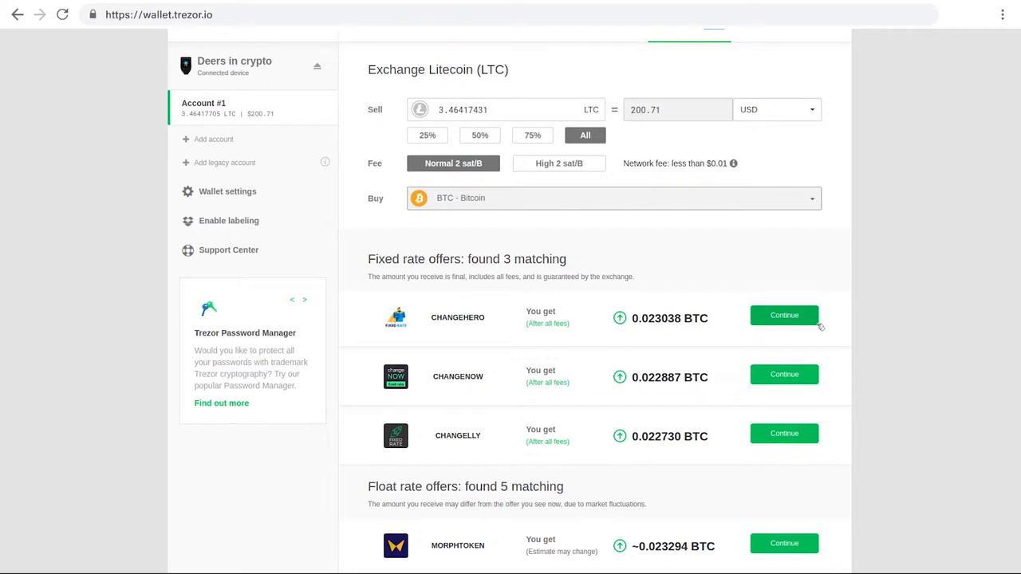
{"action": "left_click", "coordinate": [783, 315]}
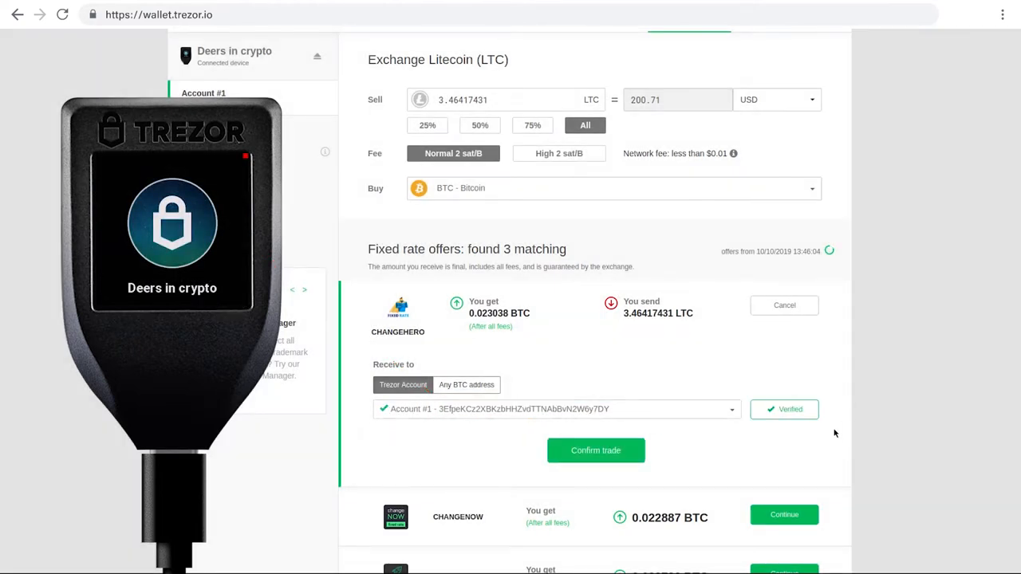
Step: Confirm the ChangeHero trade with Bitcoin received into the verified Trezor Account #1
{"action": "left_click", "coordinate": [595, 450]}
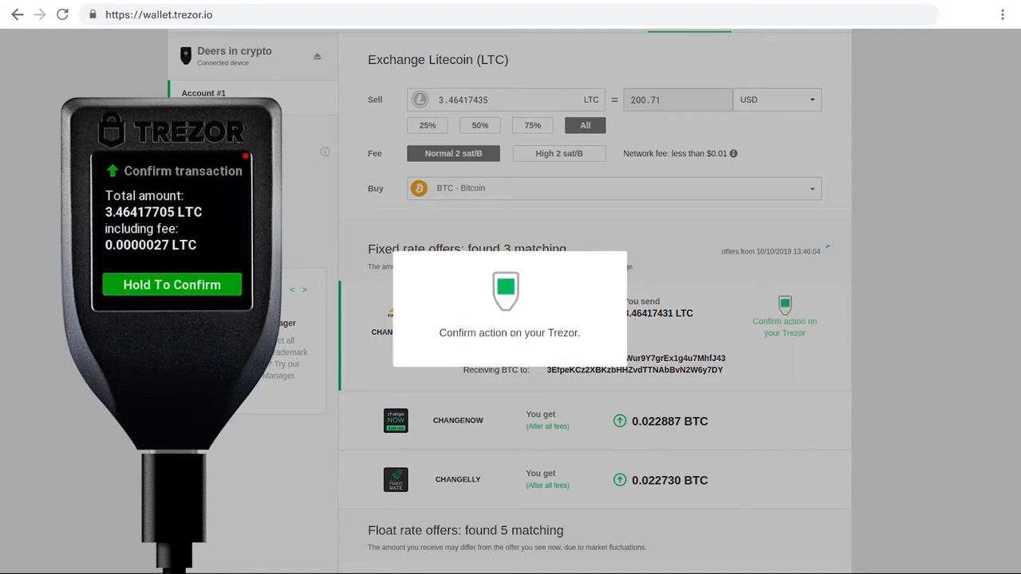
Step: Hold to confirm sending 3.46417705 LTC (0.0000027 LTC fee) on the Trezor device
{"action": "left_click", "coordinate": [172, 284]}
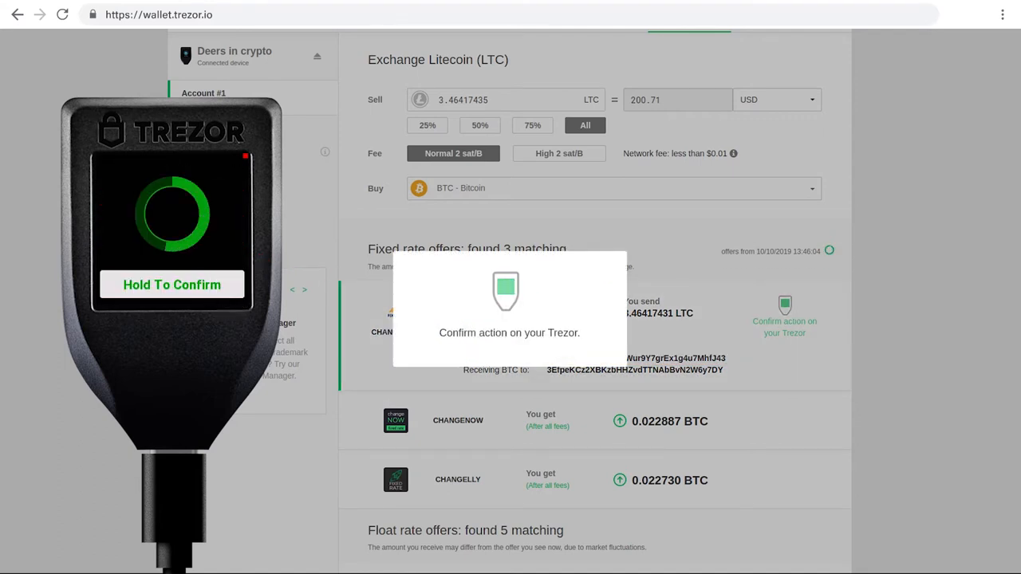
{"action": "left_click", "coordinate": [172, 284]}
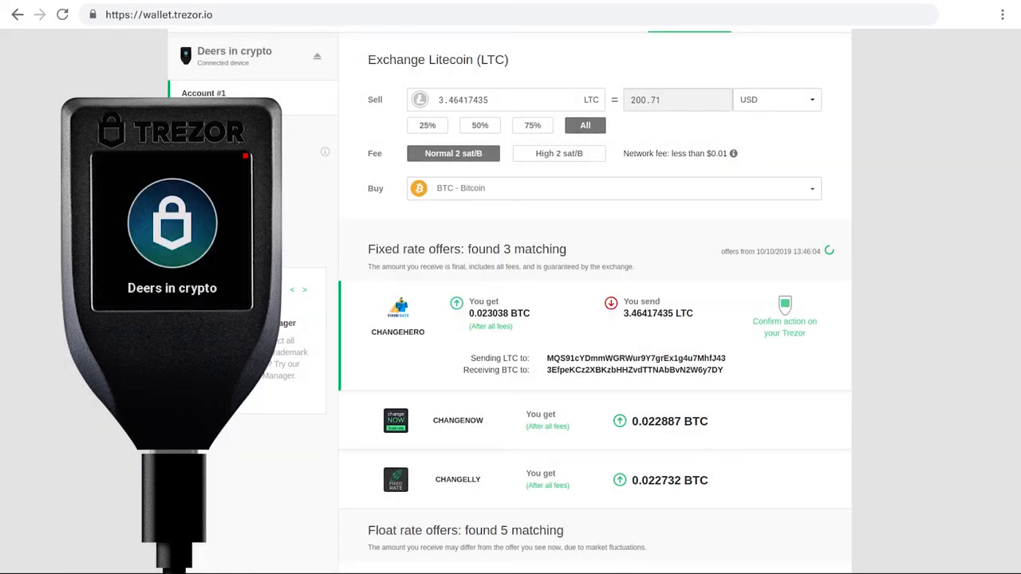